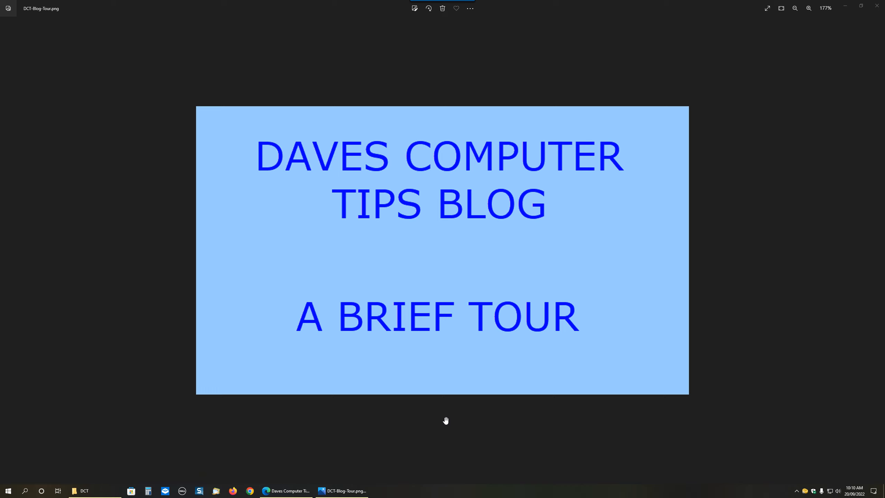
Browse the homepage, scrolling through its latest posts.
click(286, 490)
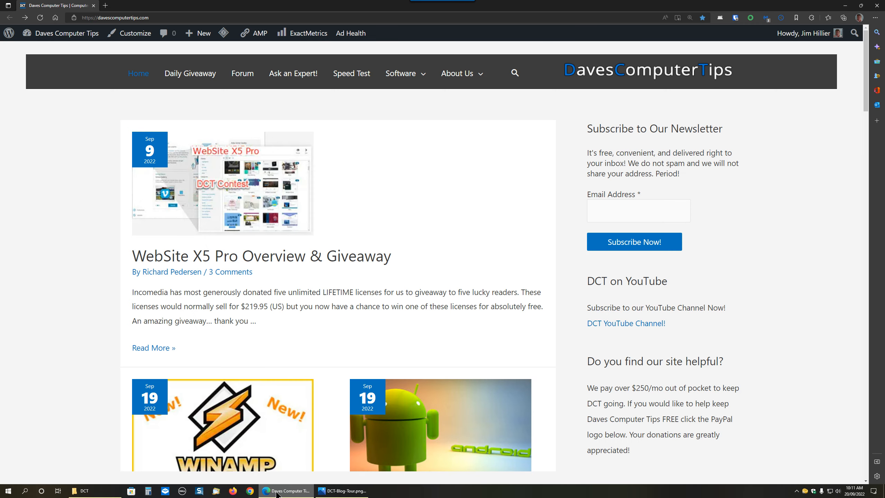
mouse_move(321, 321)
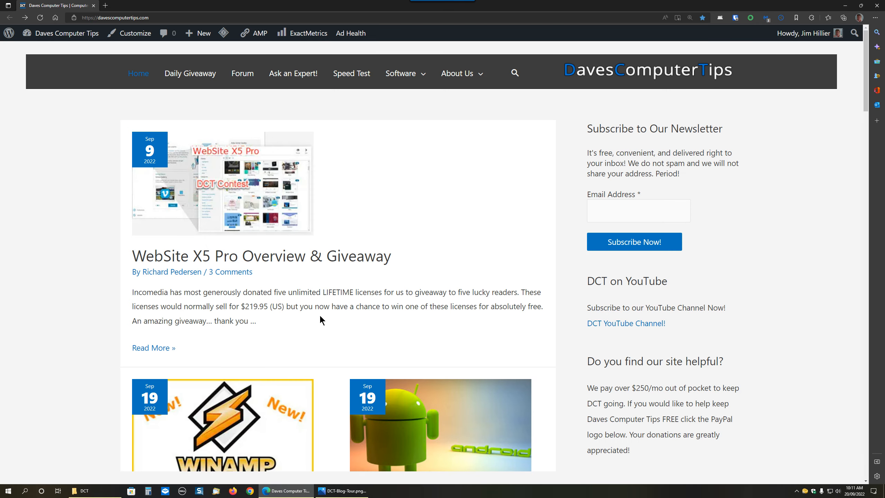
scroll(down, 3)
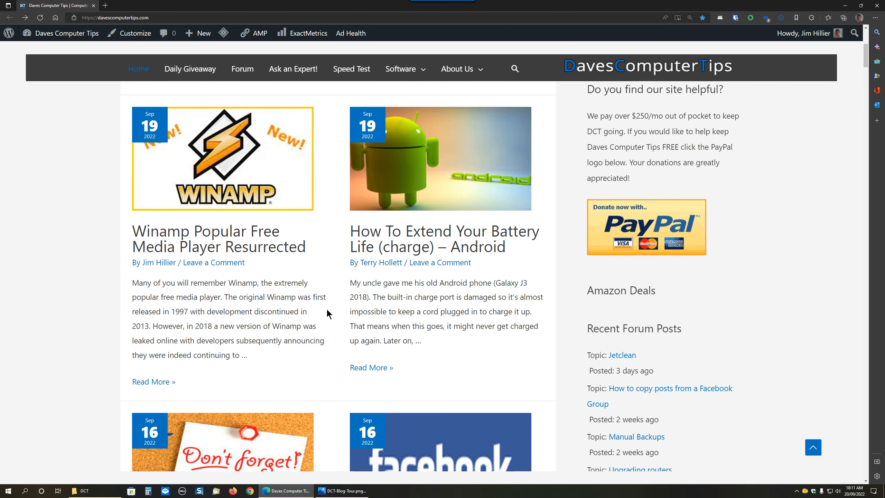
scroll(down, 3)
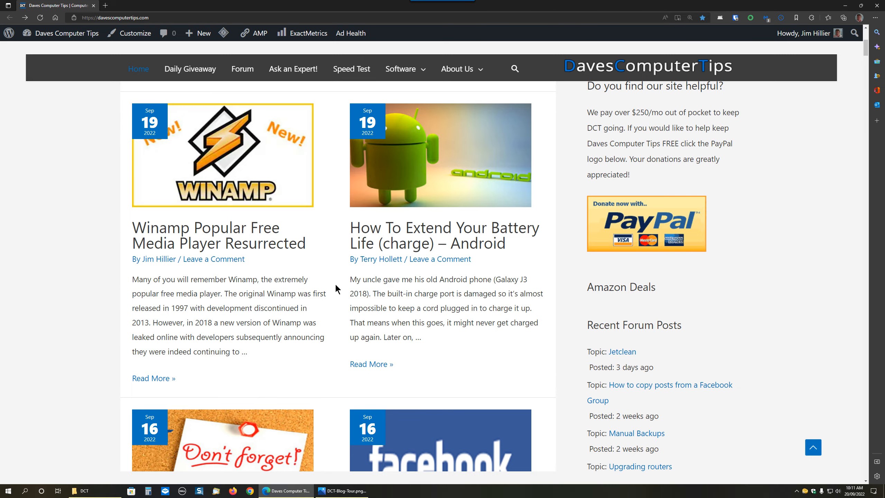
scroll(down, 3)
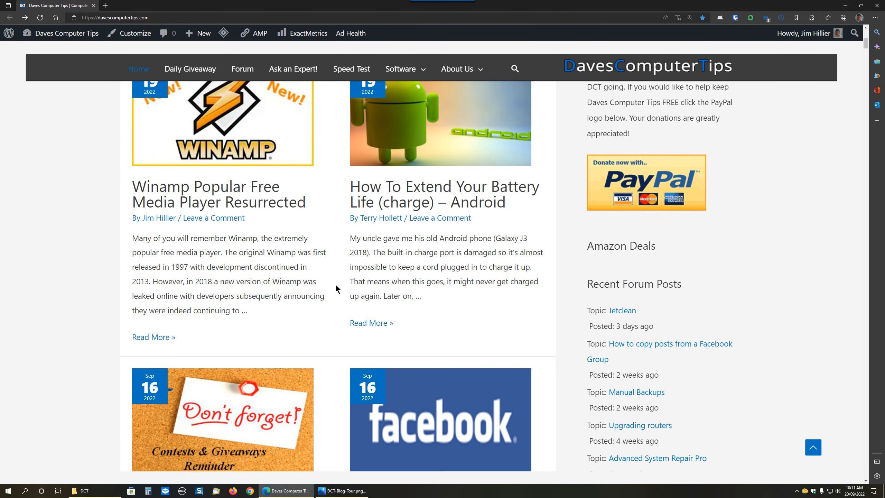
scroll(up, 3)
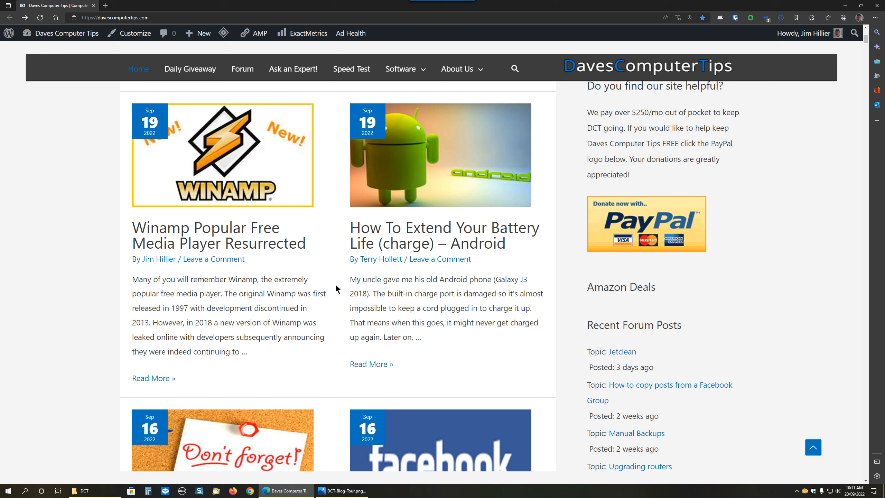
mouse_move(319, 282)
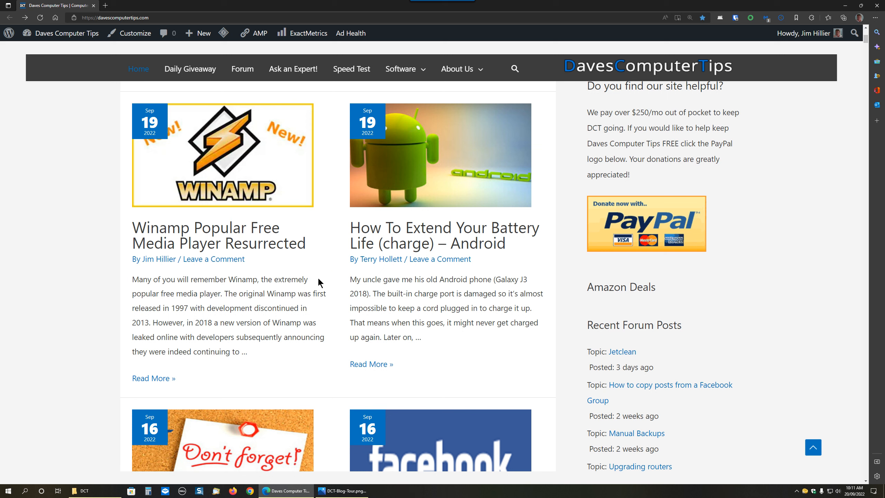
mouse_move(332, 232)
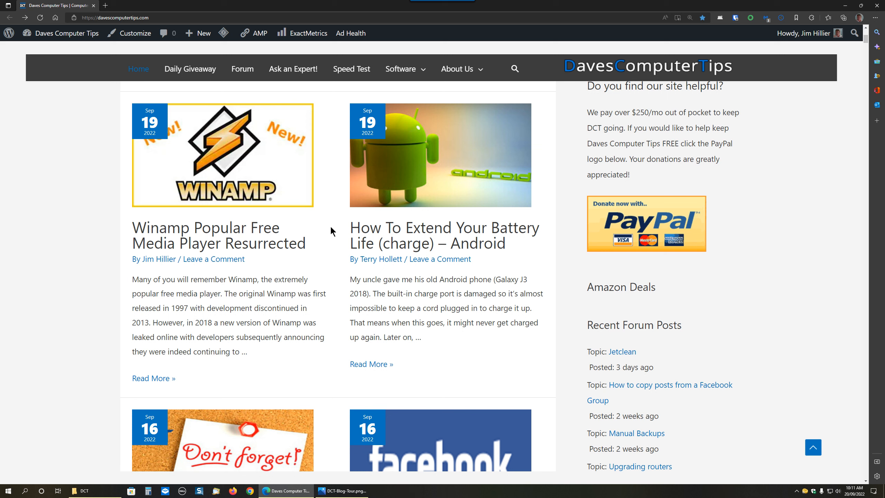
scroll(down, 3)
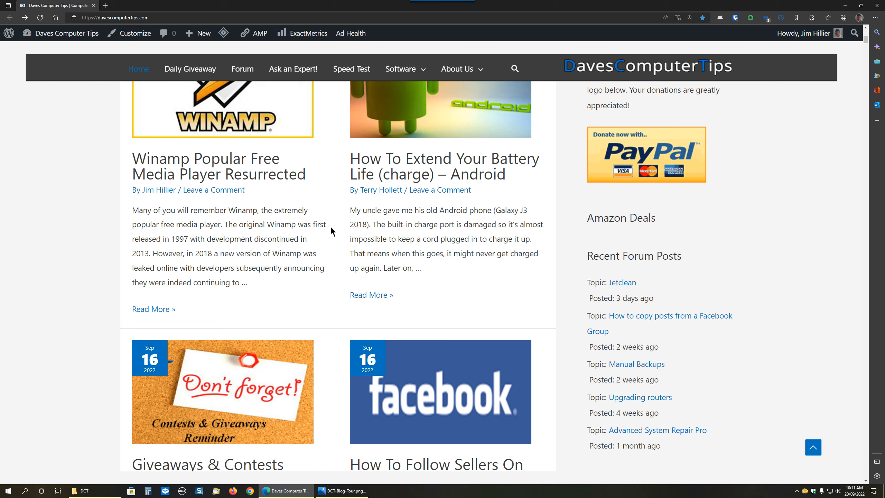
scroll(up, 3)
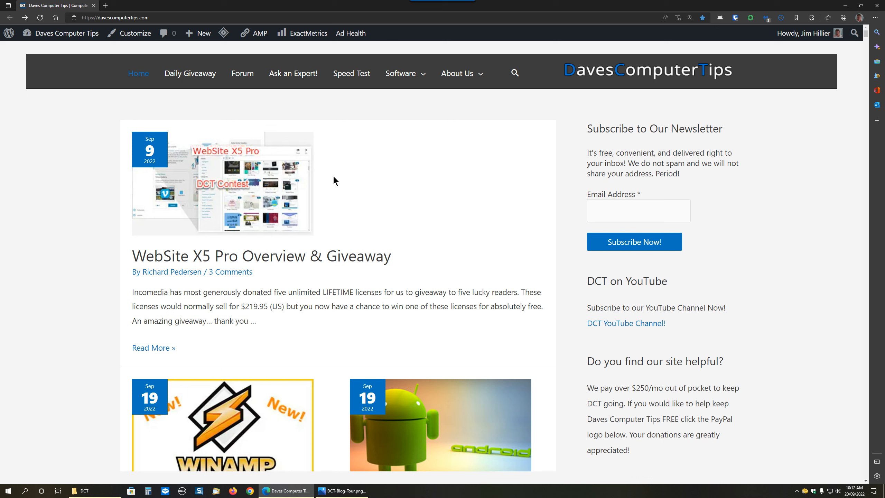
mouse_move(513, 93)
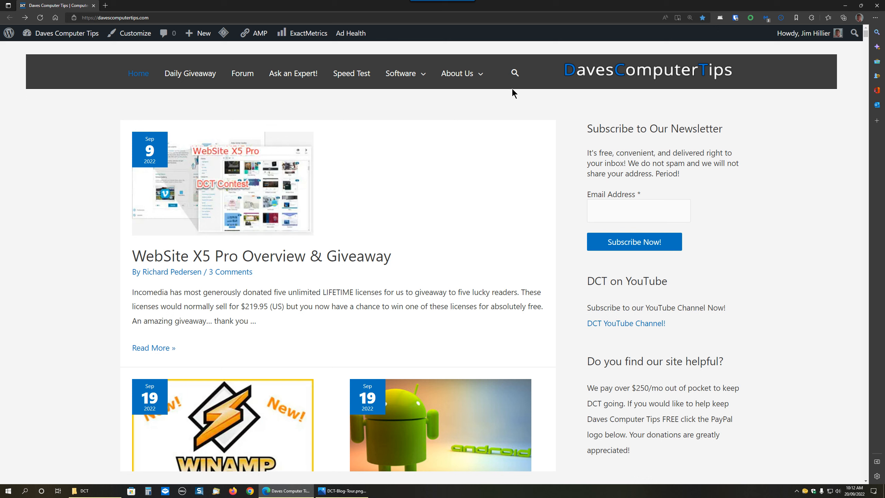
mouse_move(515, 73)
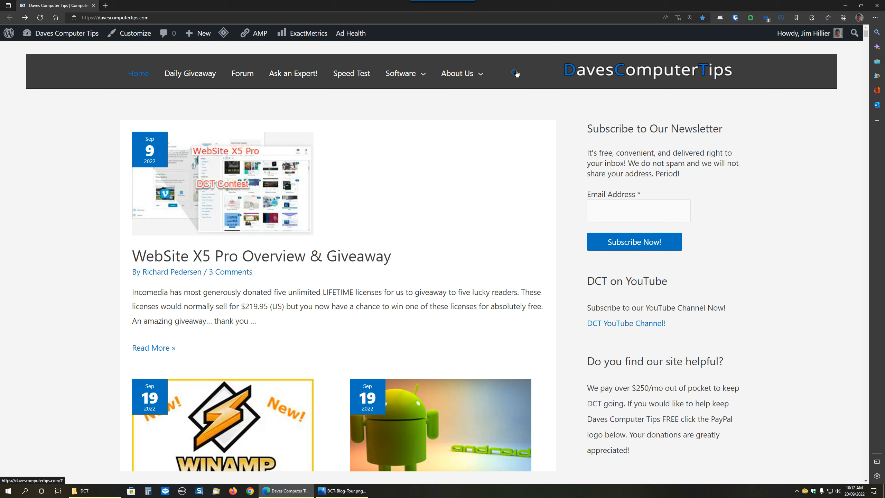
Enter 'free password manager' into the site search box.
click(514, 73)
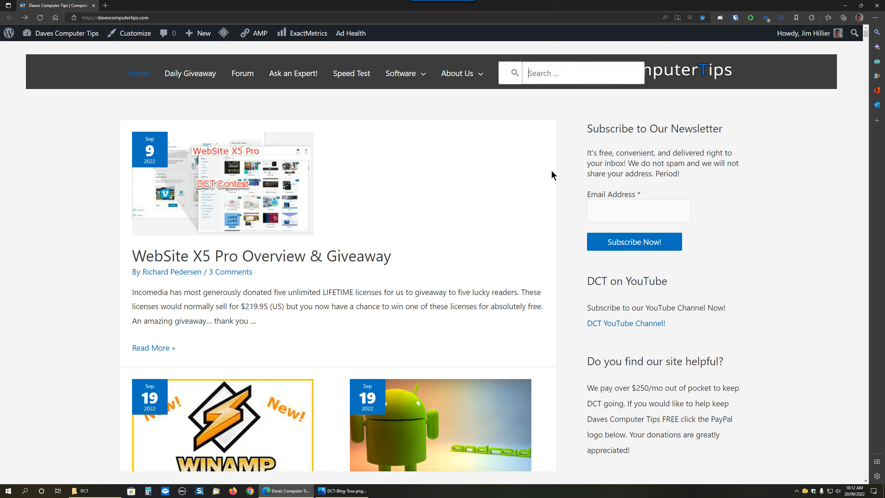
text(free)
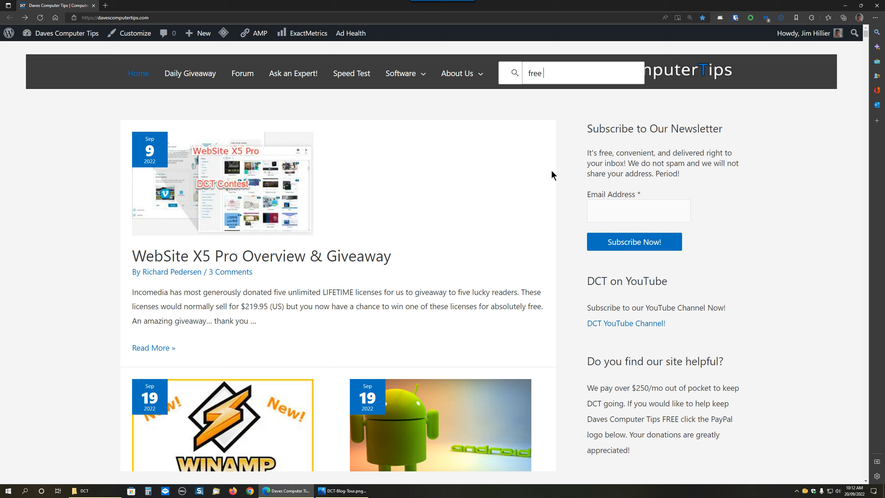
text(pas)
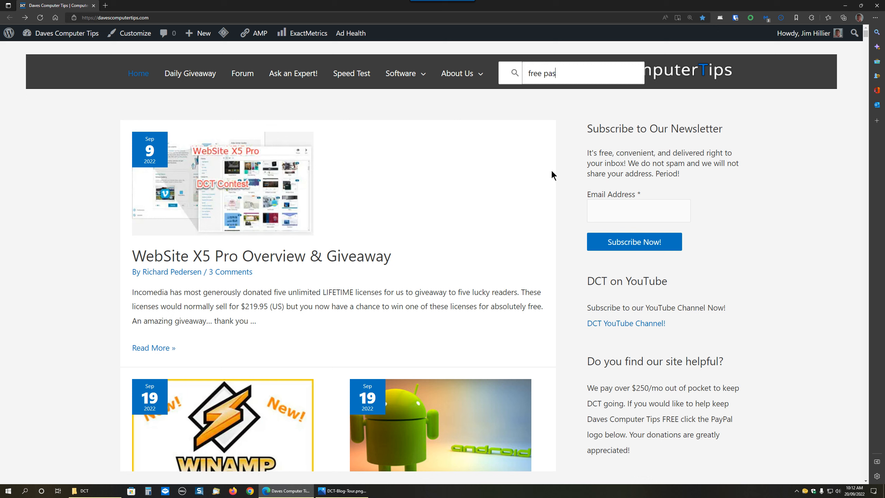
text(sword m)
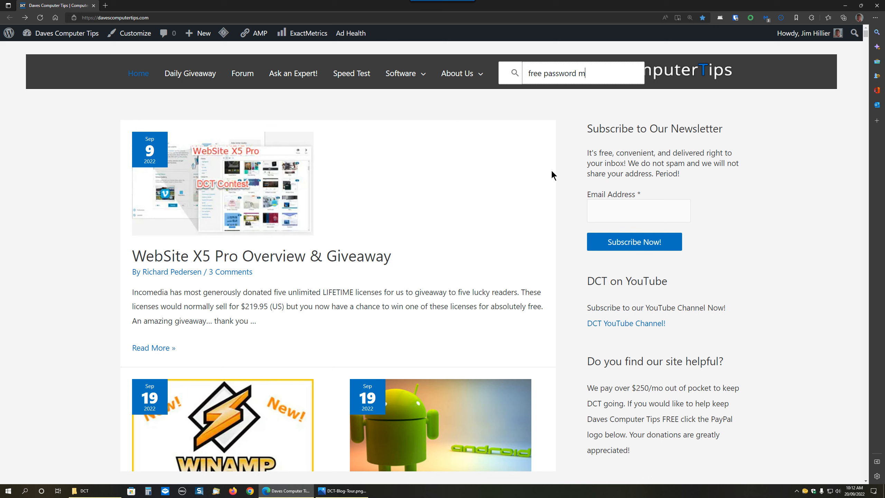
text(anager)
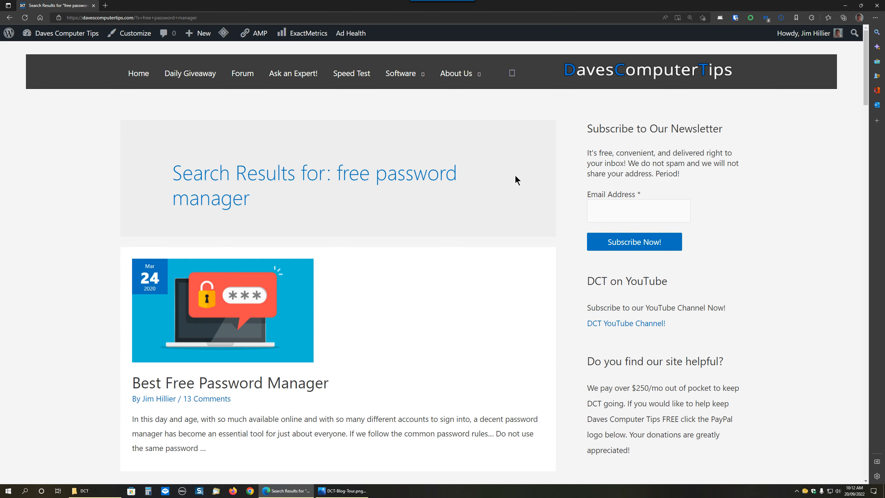
Look through the results page led by the Best Free Password Manager post.
scroll(down, 3)
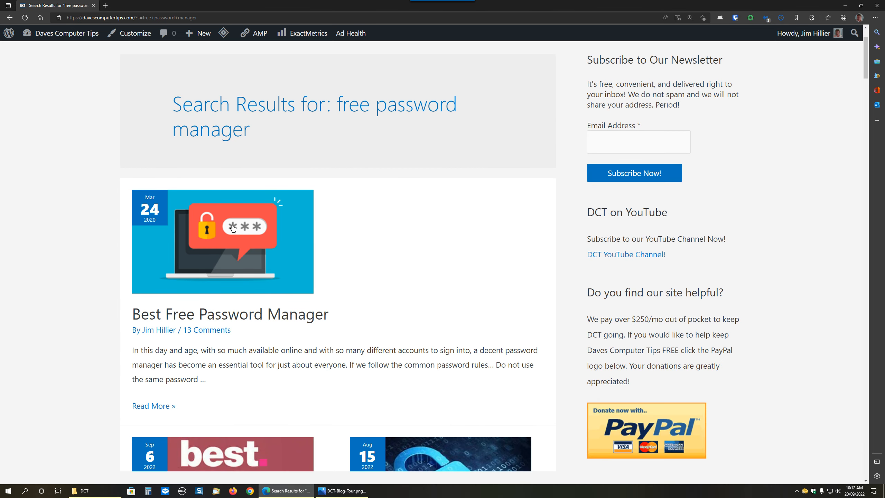
mouse_move(232, 227)
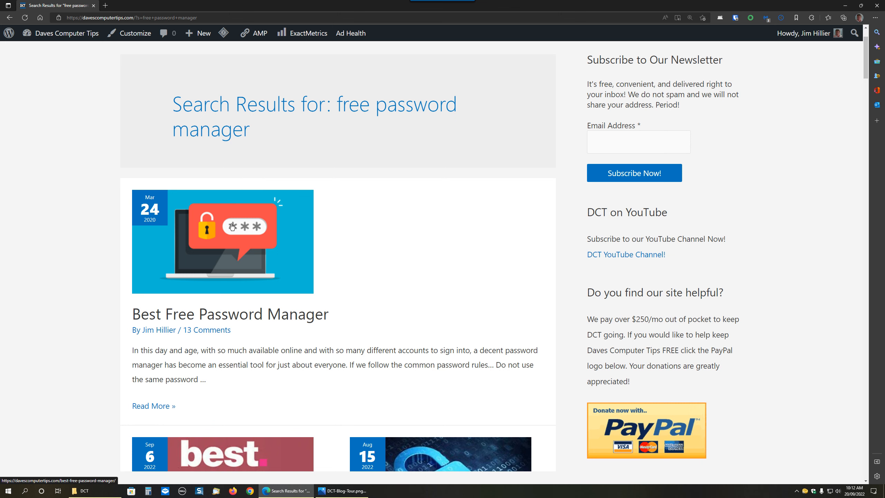
scroll(up, 3)
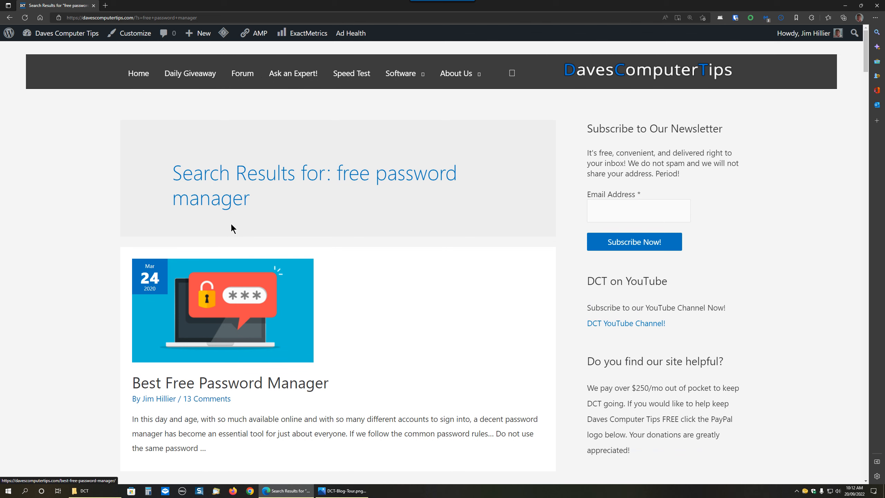
mouse_move(233, 190)
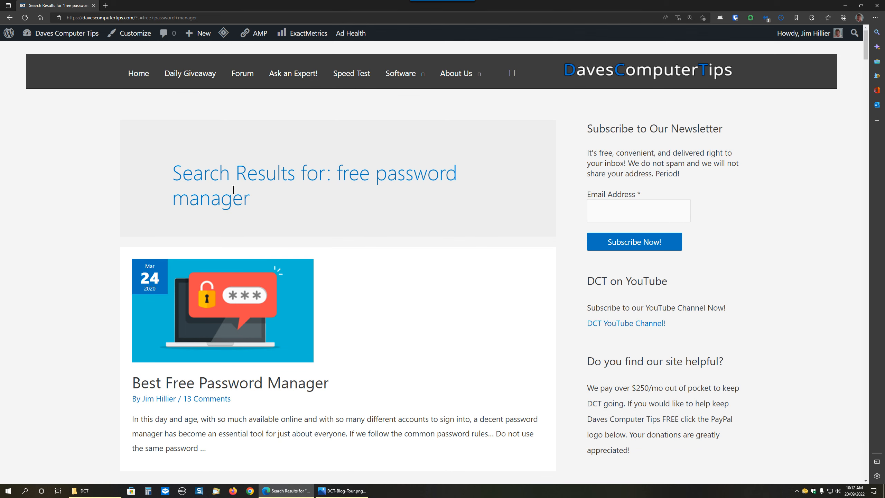
mouse_move(284, 103)
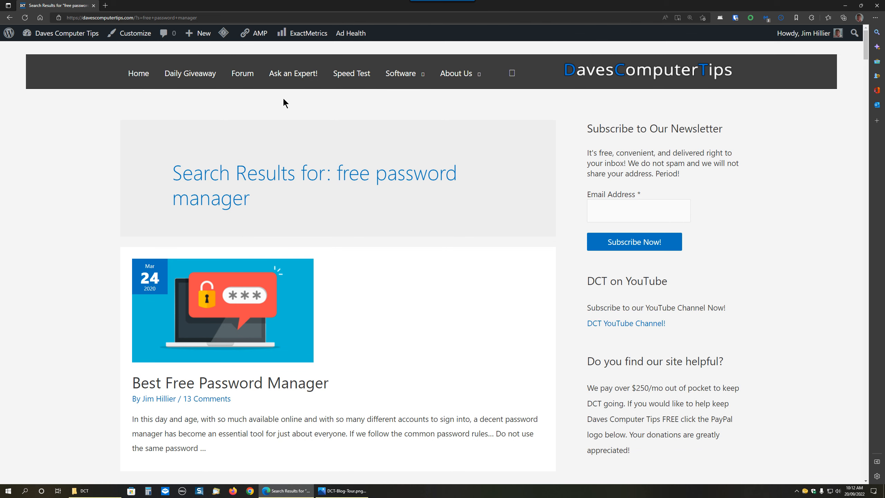
mouse_move(293, 74)
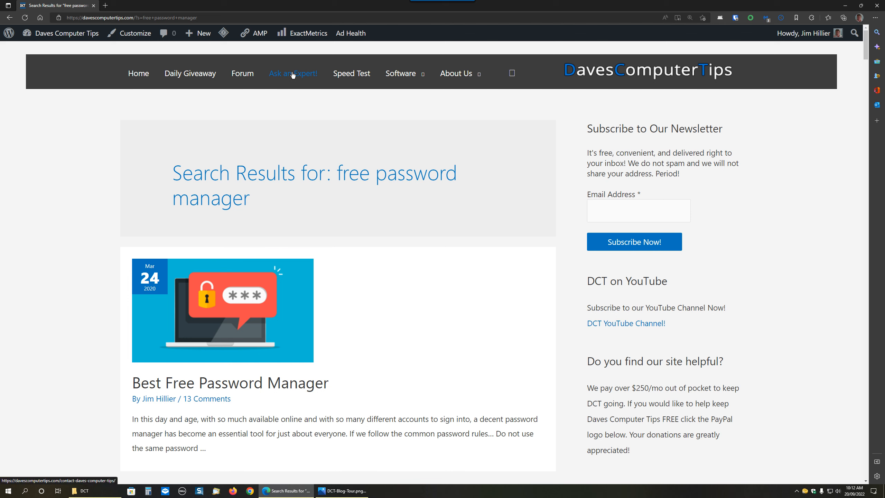
mouse_move(290, 122)
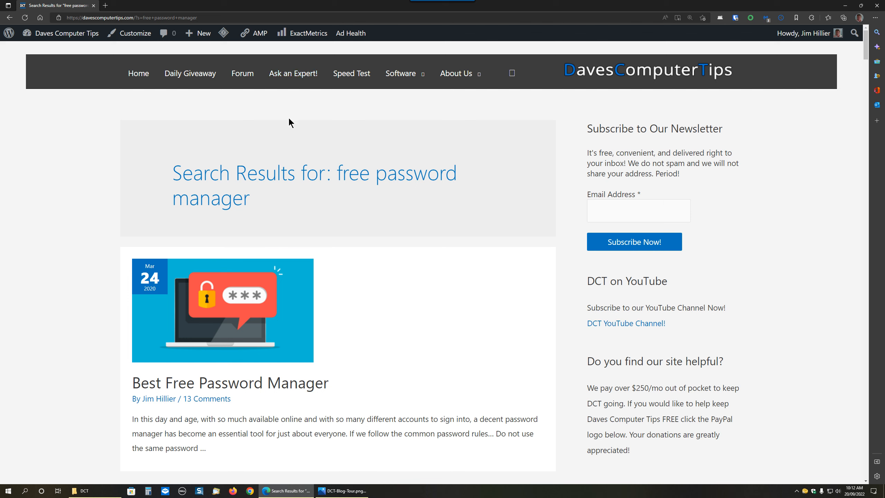
mouse_move(294, 108)
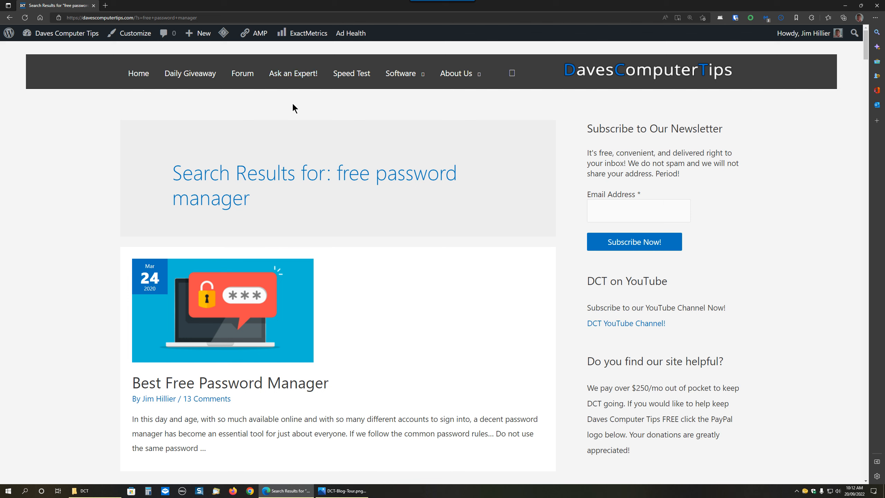
mouse_move(294, 73)
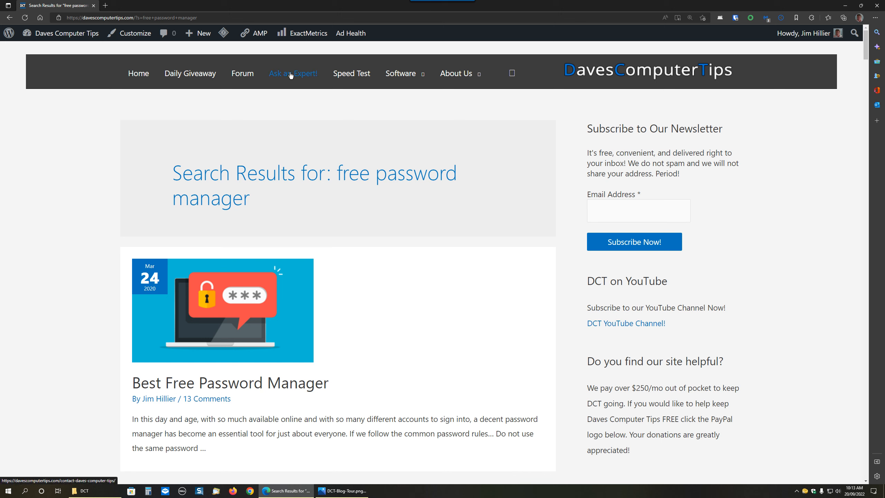
Go to the Ask an Expert contact page and review its name, email, subject and message form.
click(293, 74)
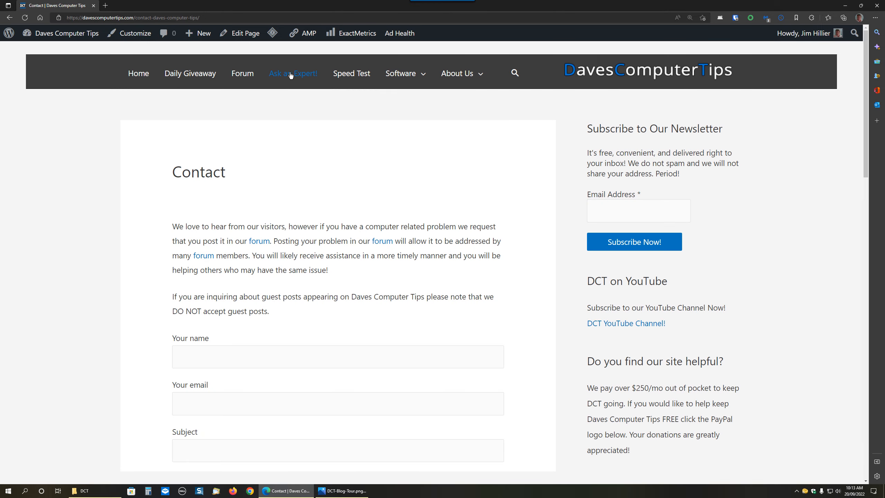
mouse_move(125, 191)
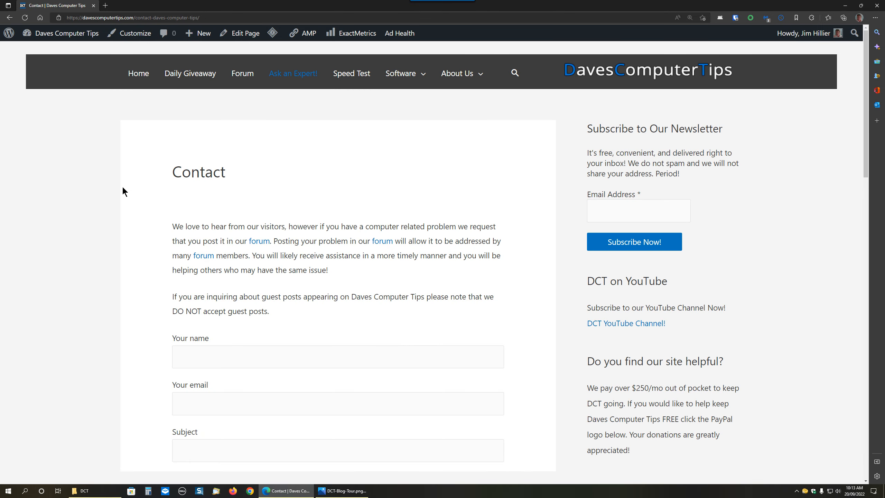
scroll(down, 3)
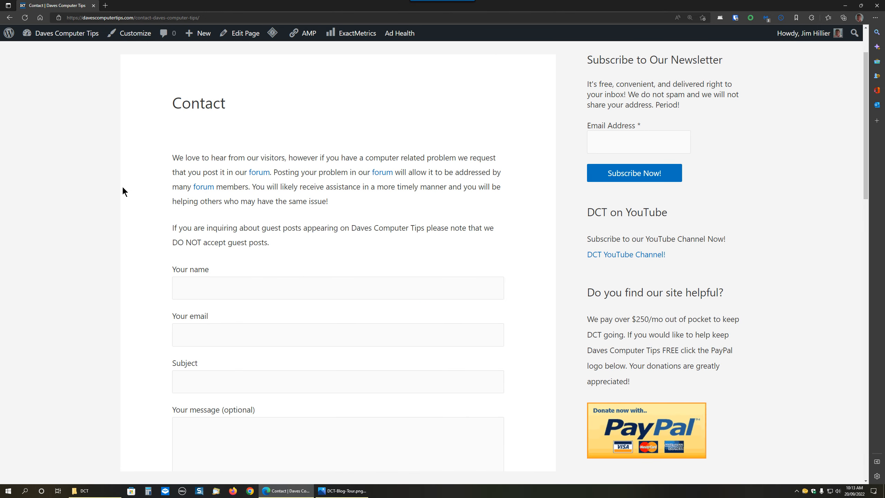
scroll(down, 3)
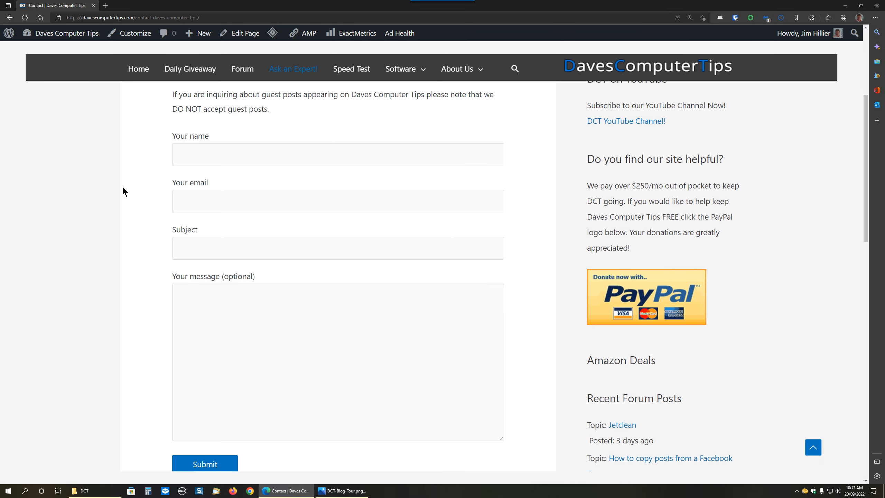
scroll(down, 3)
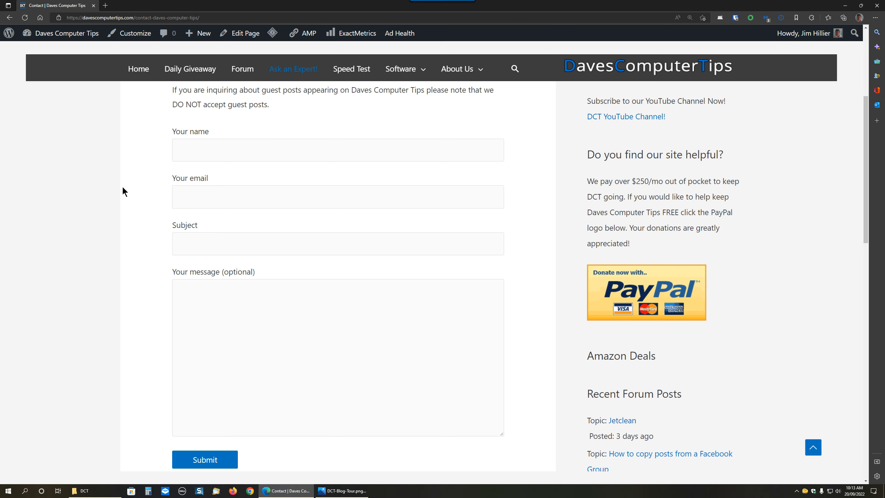
scroll(up, 3)
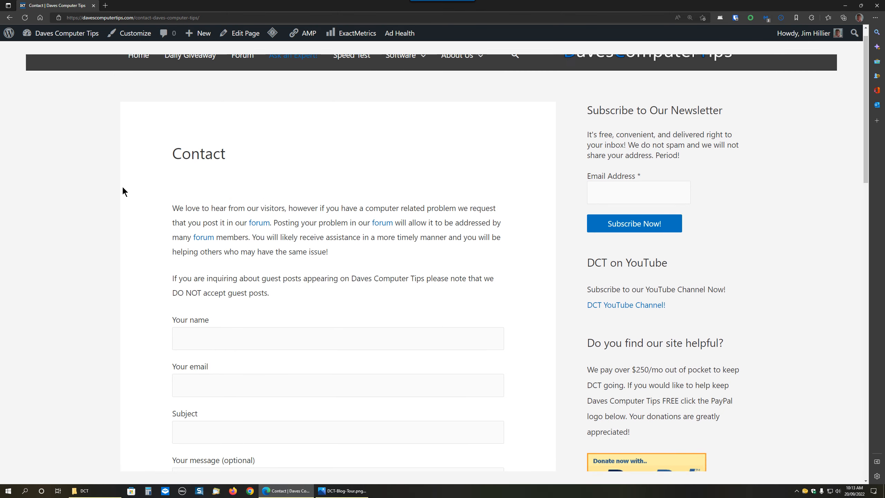
scroll(up, 3)
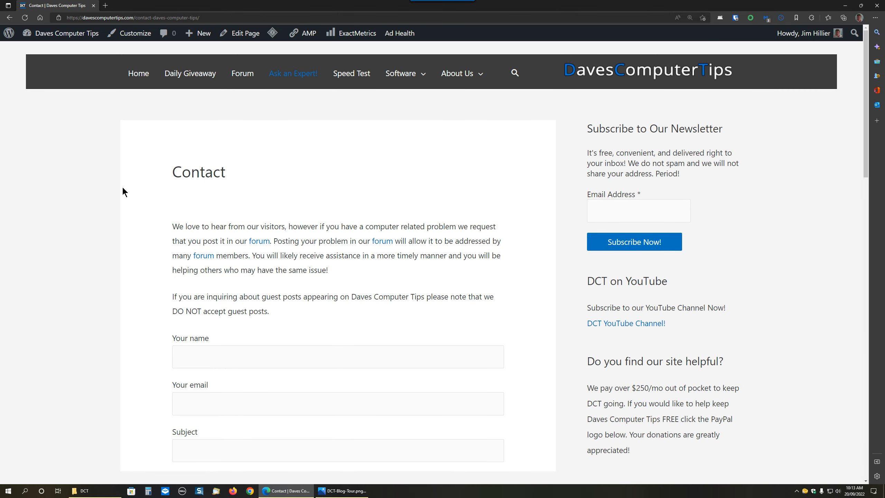
mouse_move(242, 74)
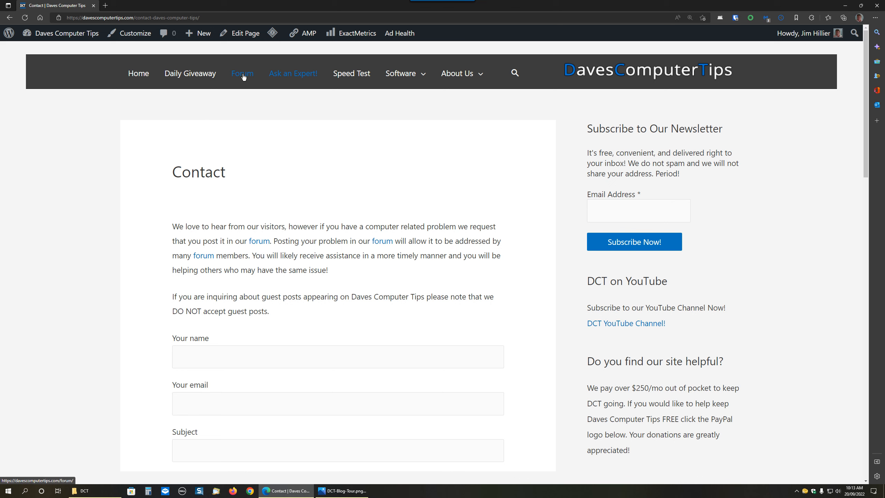
mouse_move(245, 79)
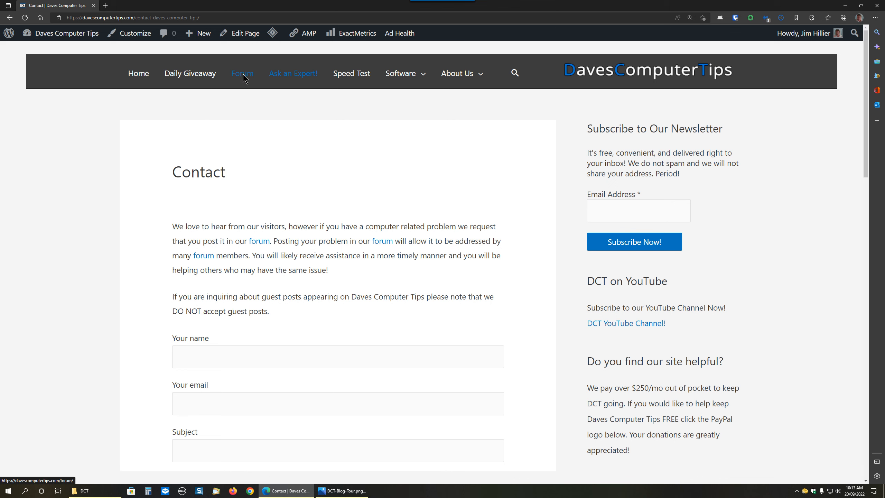
Visit the Forum and look over its operating system and software discussion boards.
click(242, 73)
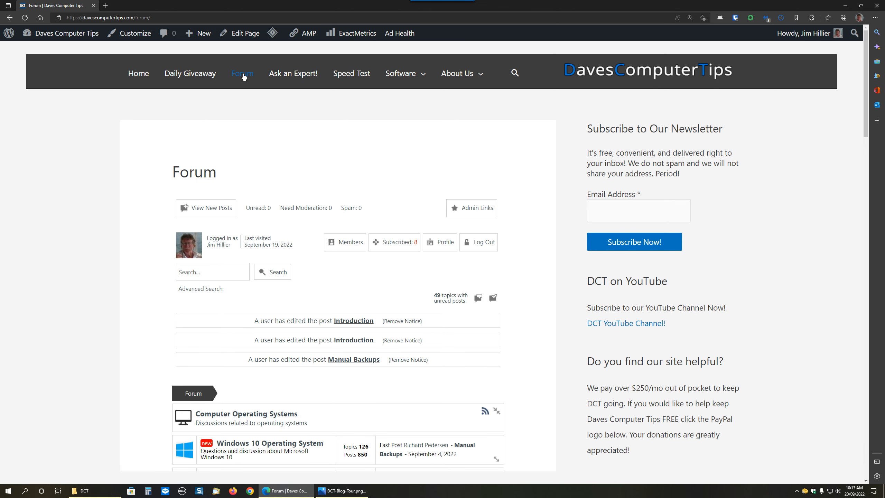
scroll(down, 3)
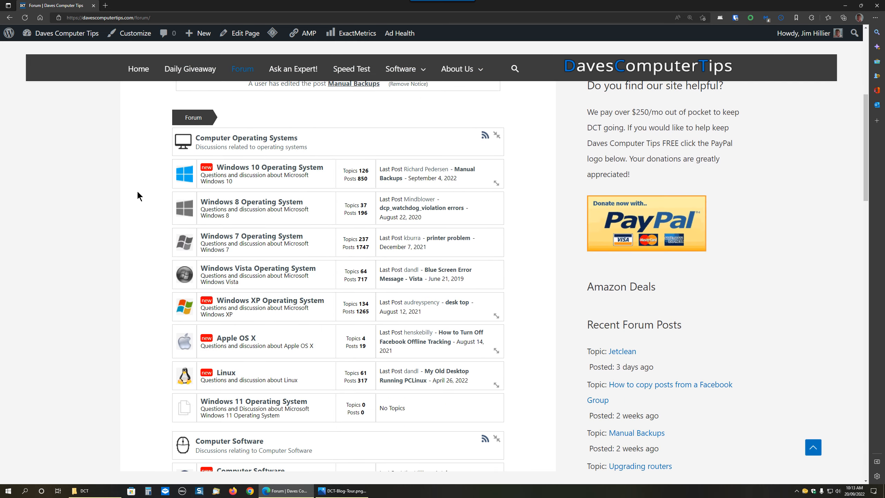
scroll(down, 3)
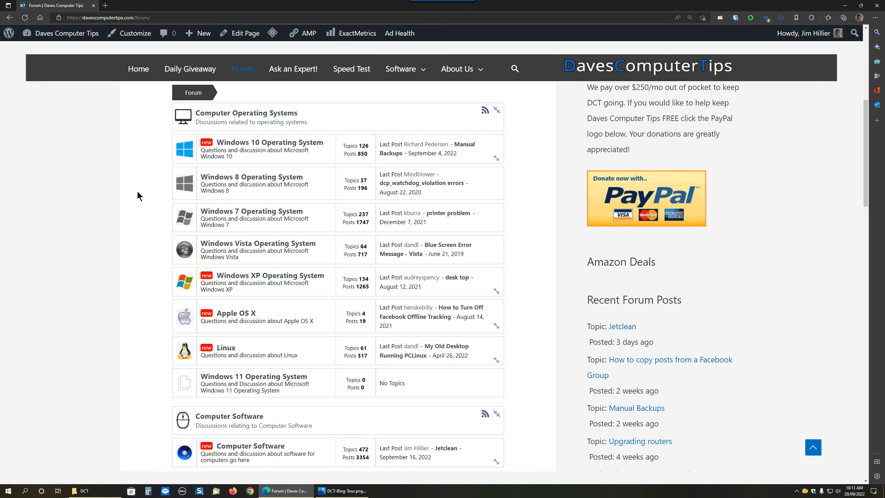
scroll(up, 3)
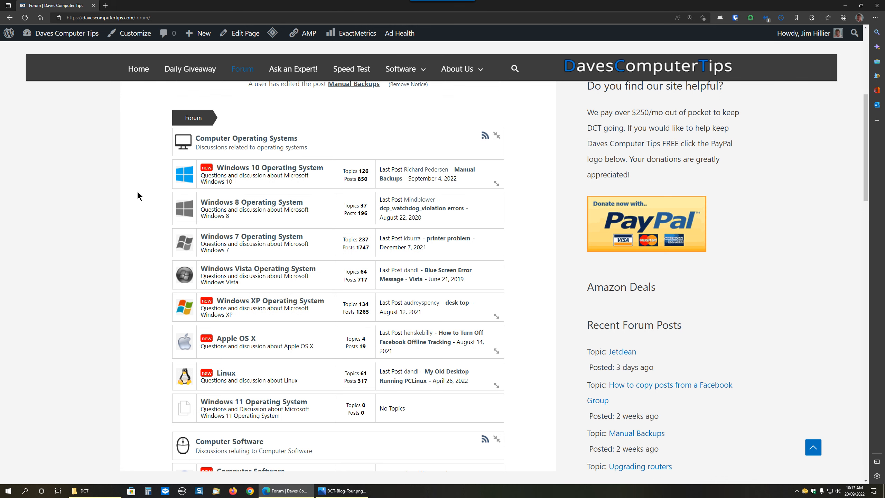
scroll(down, 3)
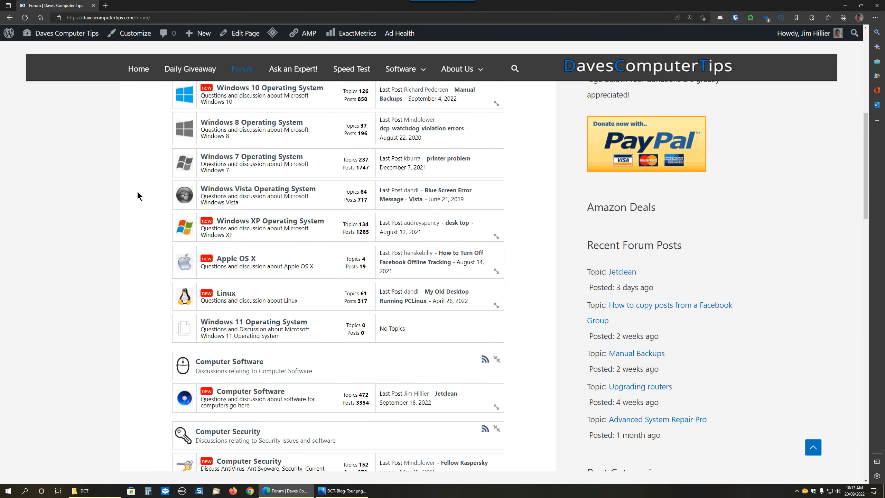
scroll(up, 3)
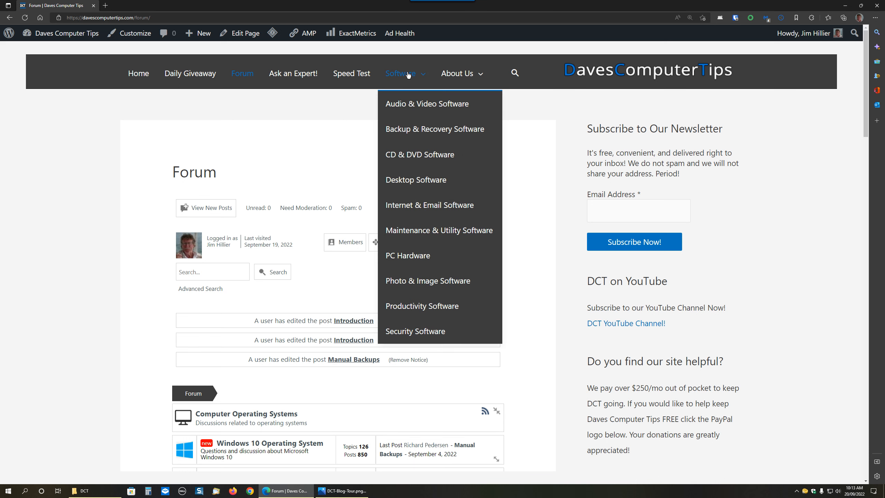
mouse_move(416, 105)
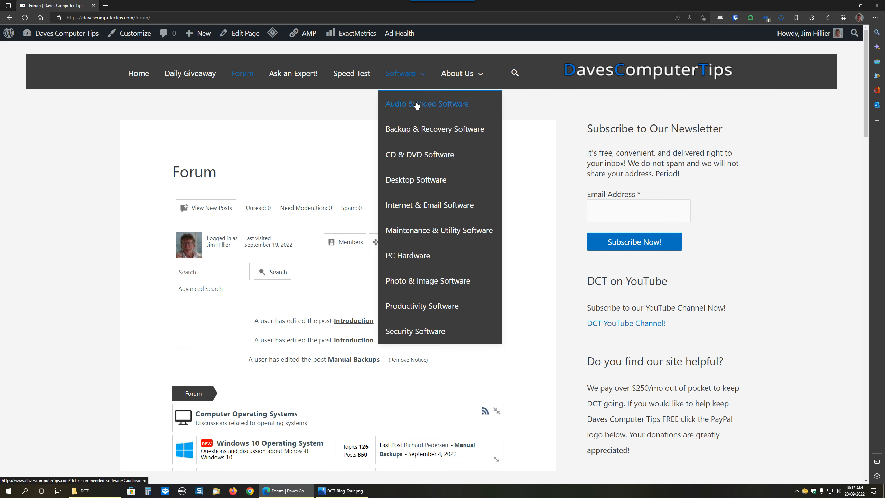
mouse_move(409, 79)
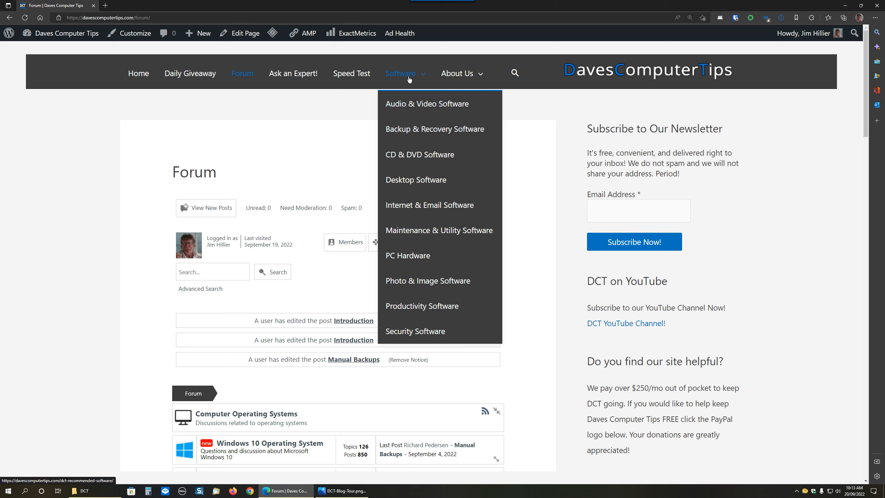
mouse_move(400, 74)
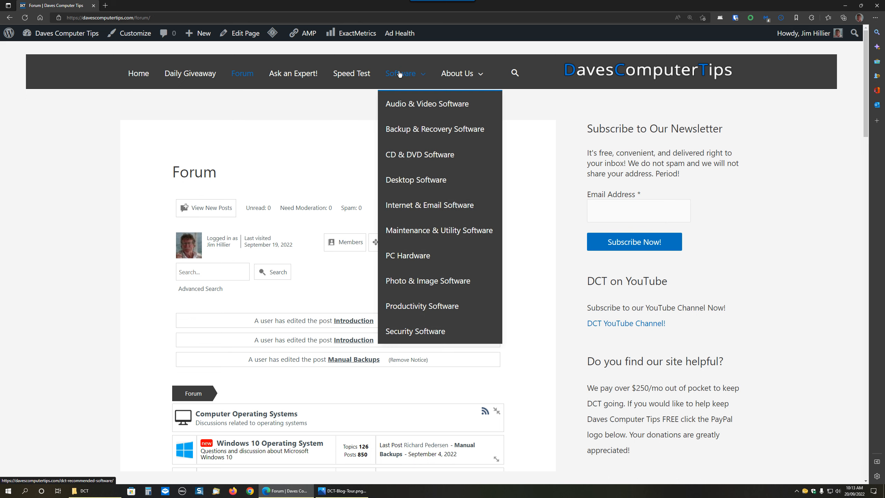
mouse_move(416, 180)
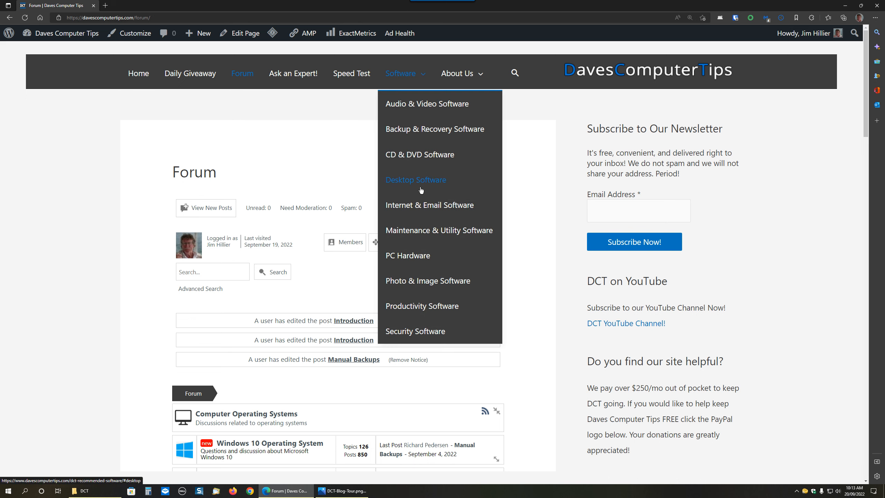
mouse_move(428, 280)
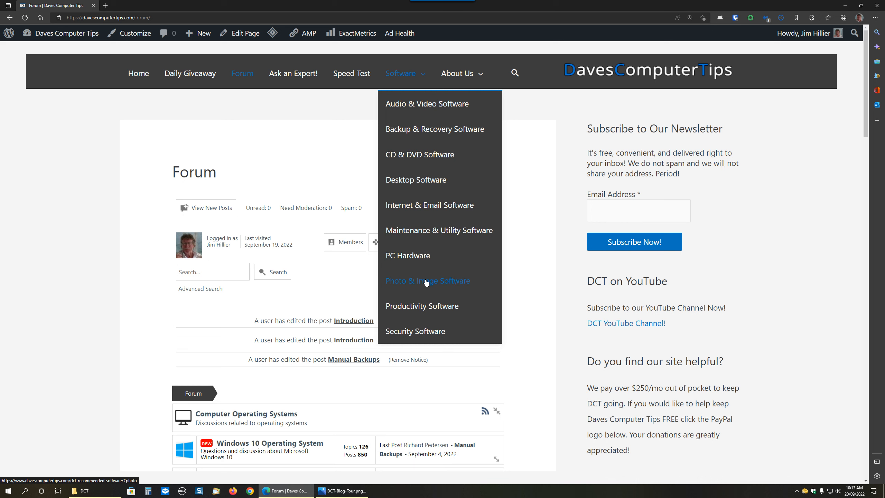
Jump to the Photo & Image Software section of the Recommended Software page.
click(428, 281)
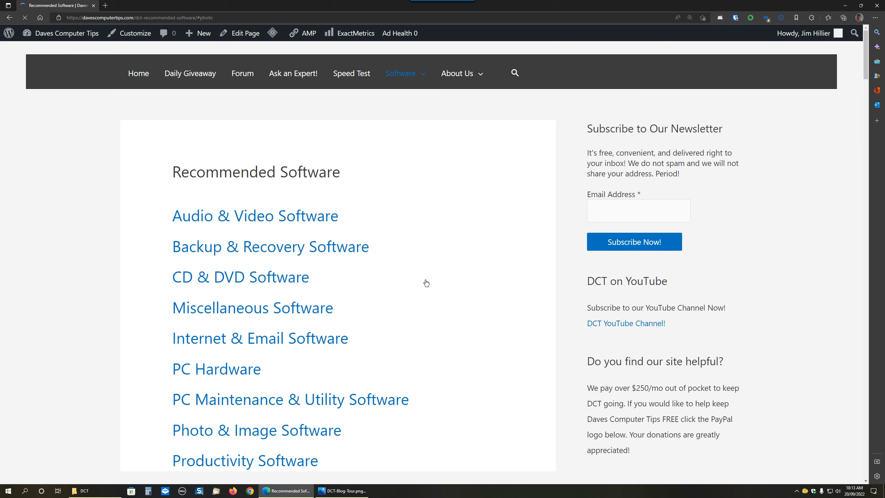
scroll(down, 3)
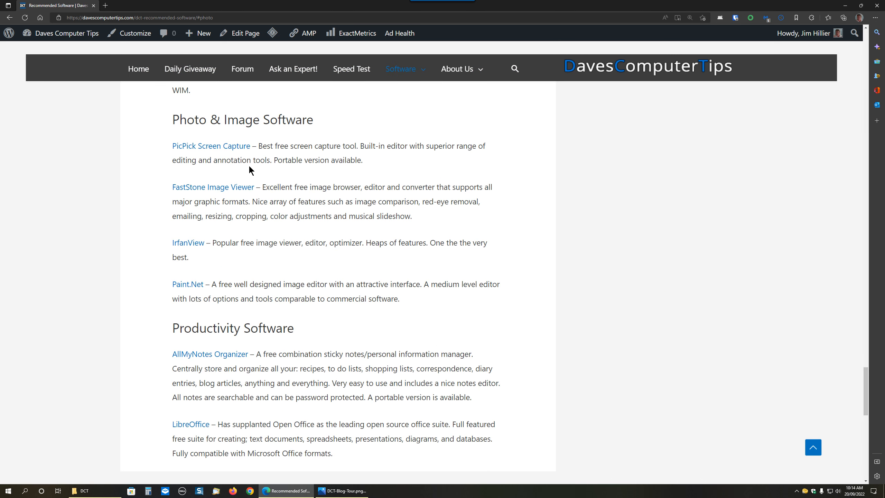
mouse_move(216, 147)
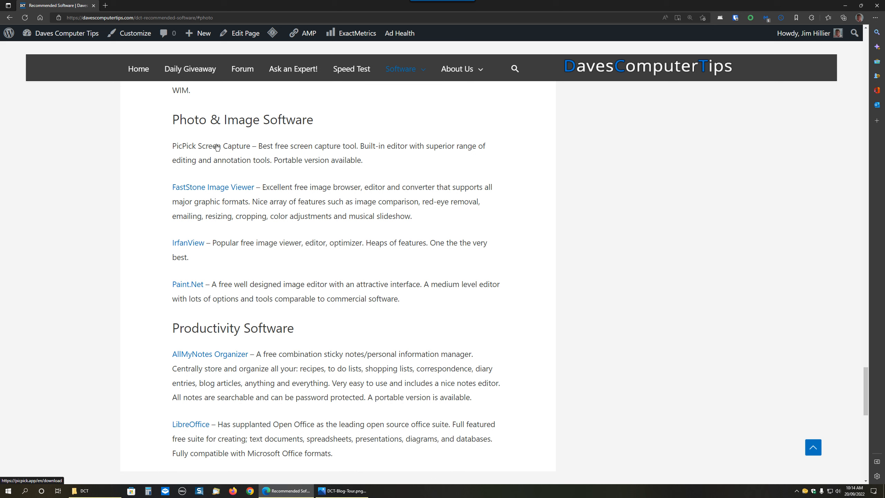
mouse_move(440, 131)
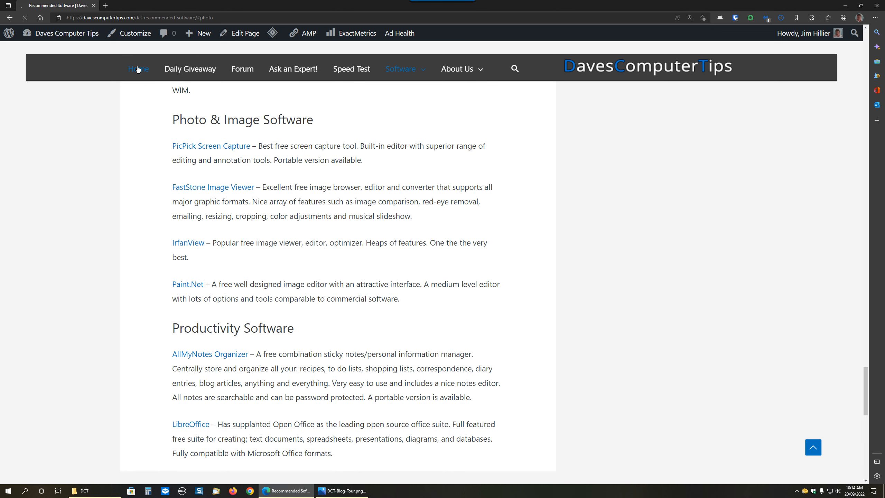
Return to the blog homepage featuring the WebSite X5 Pro giveaway post.
click(138, 68)
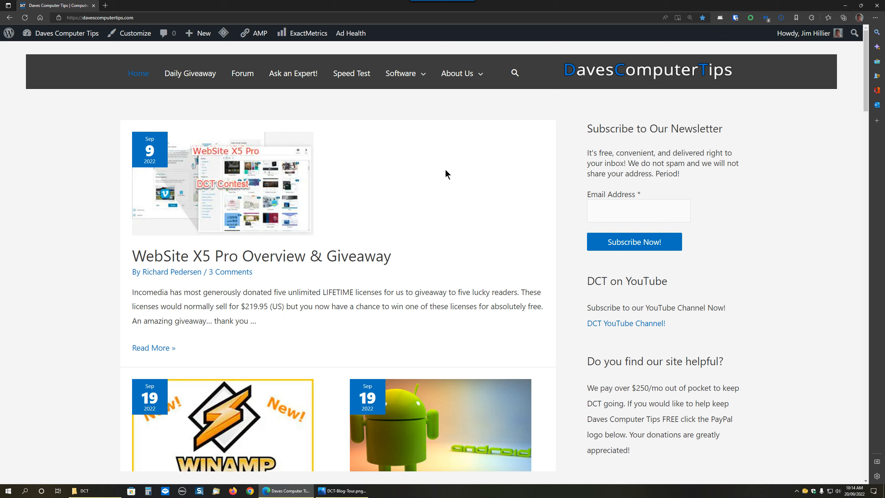
mouse_move(744, 103)
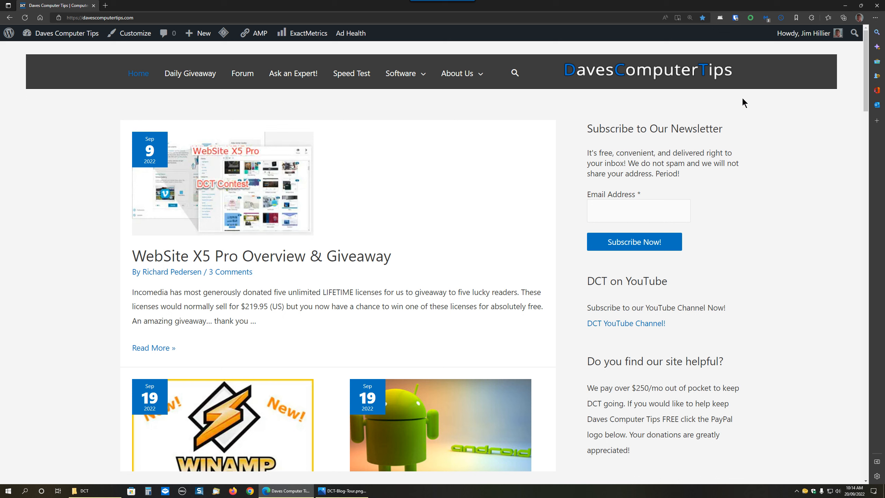